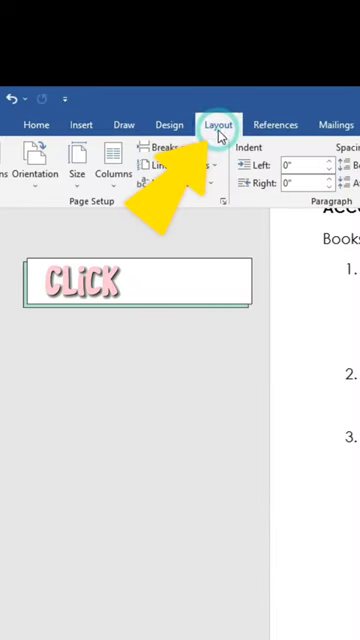
# Show the Layout tab's list of preset paper sizes
pyautogui.click(217, 124)
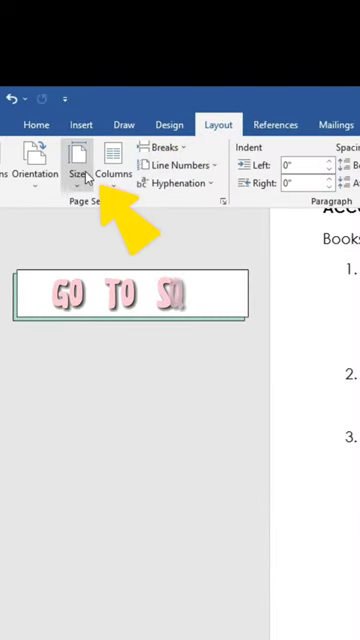
pyautogui.click(78, 165)
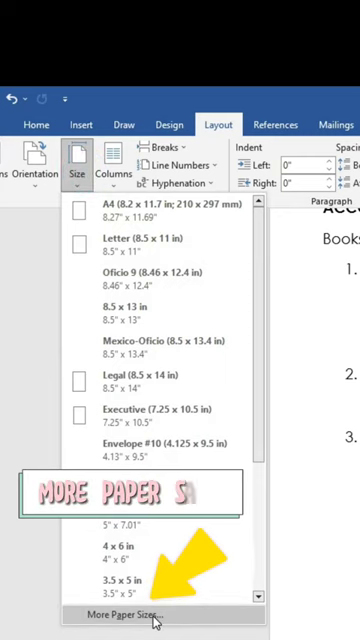
# Apply a custom 5.82 × 8.26 inch paper size through More Paper Sizes
pyautogui.click(115, 615)
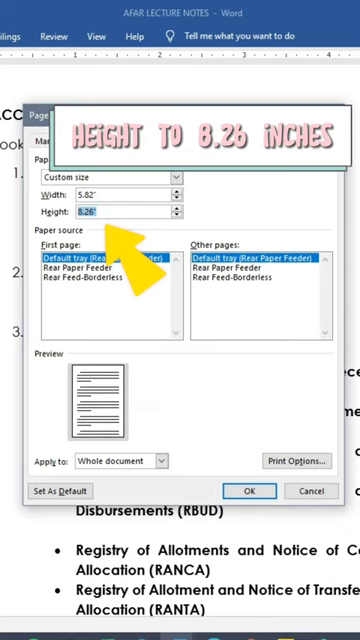
pyautogui.moveTo(224, 388)
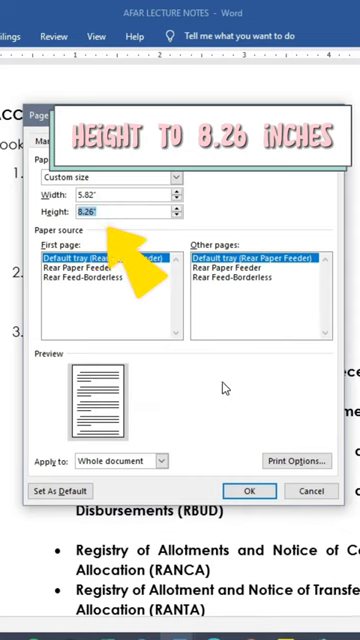
pyautogui.click(249, 490)
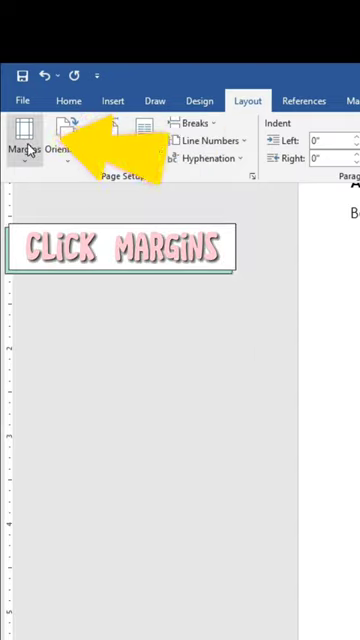
# Apply custom margins: top 0.8 in, left, bottom and right 0.6 in
pyautogui.click(25, 138)
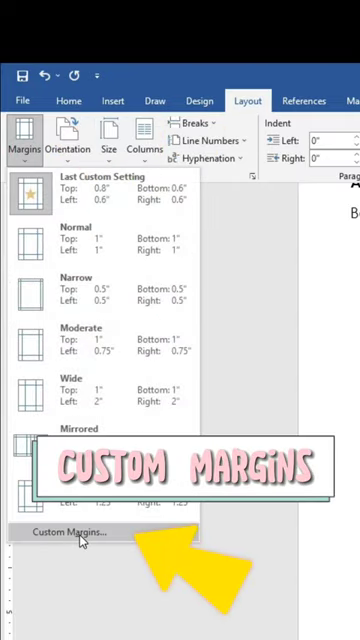
pyautogui.click(79, 558)
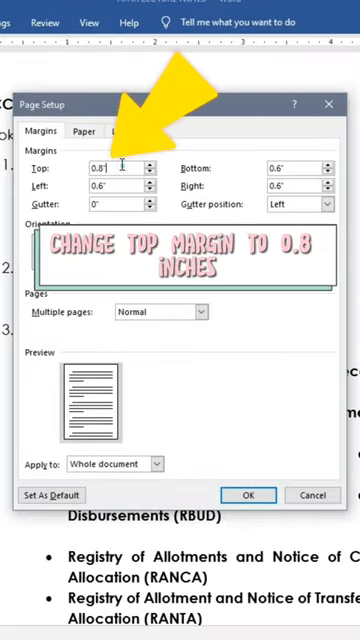
pyautogui.click(113, 192)
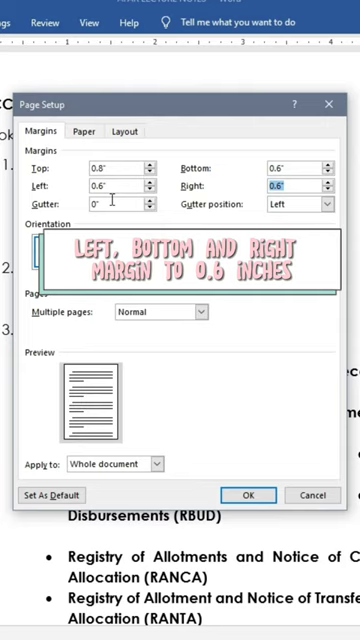
pyautogui.click(249, 495)
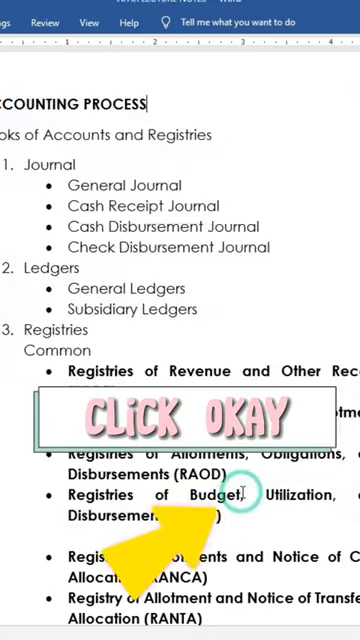
# Set the print settings to Only Print Odd Pages
pyautogui.click(20, 22)
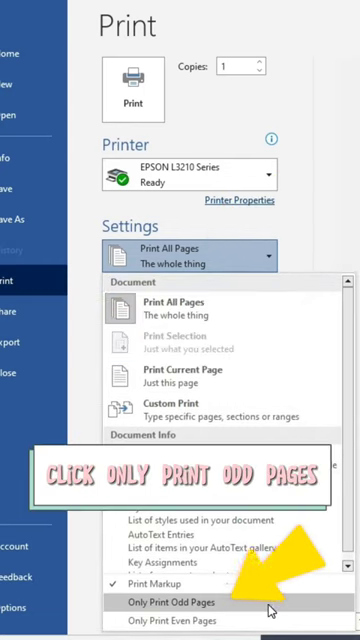
pyautogui.click(174, 602)
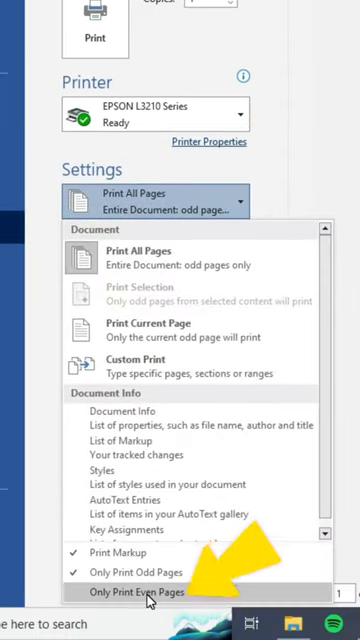
# Switch the print range to Only Print Even Pages
pyautogui.click(145, 593)
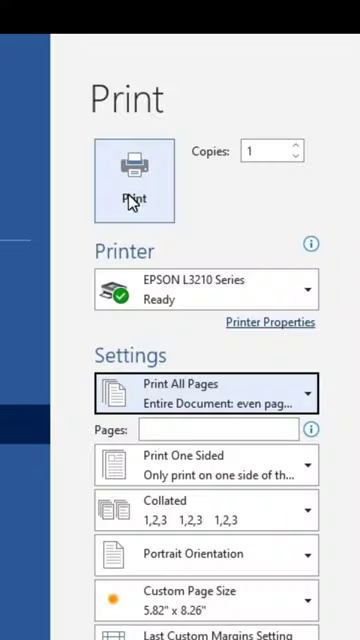